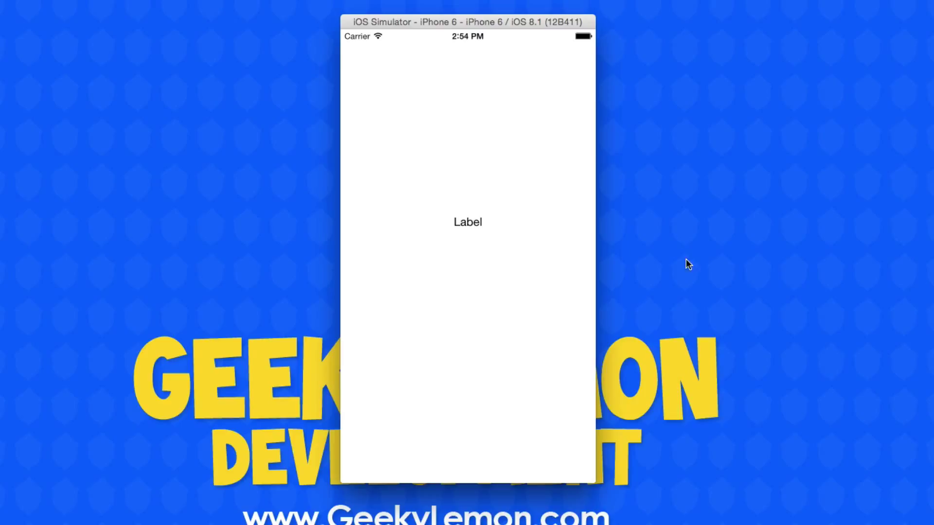
mouse_move(700, 519)
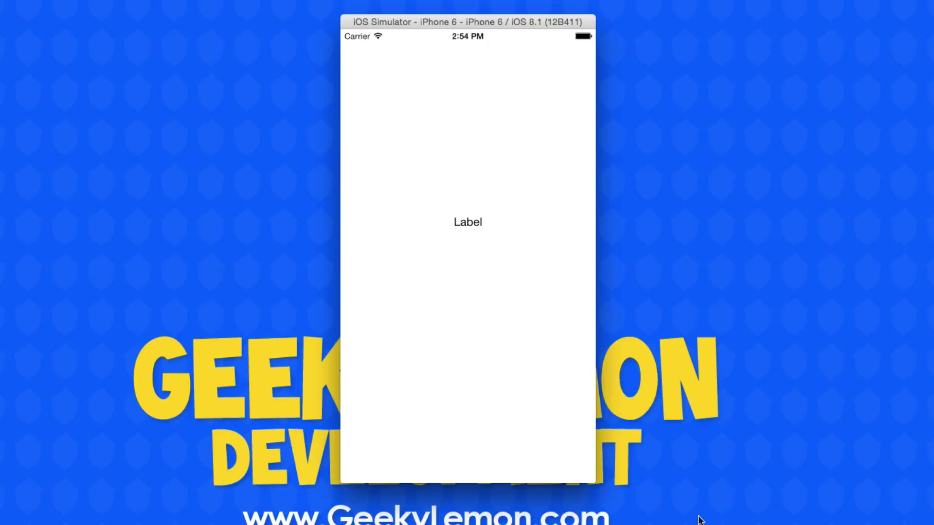
mouse_move(469, 230)
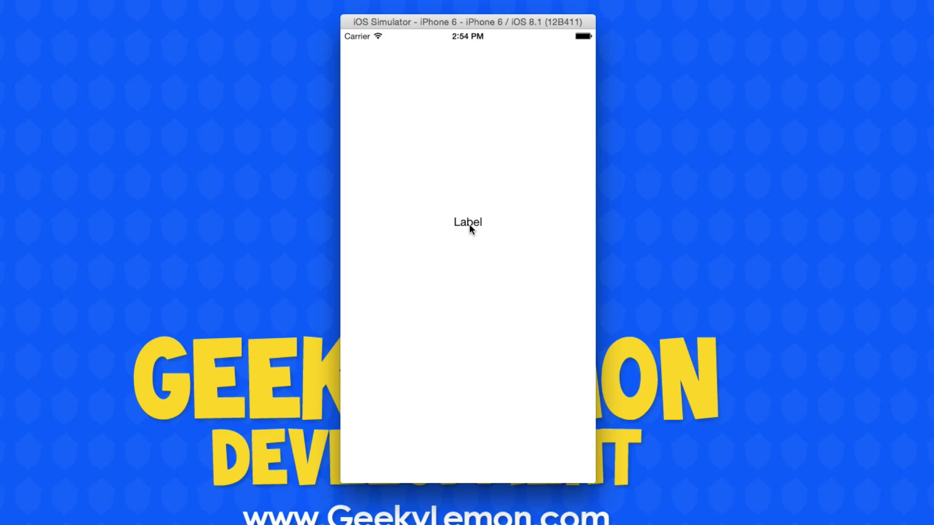
mouse_move(482, 429)
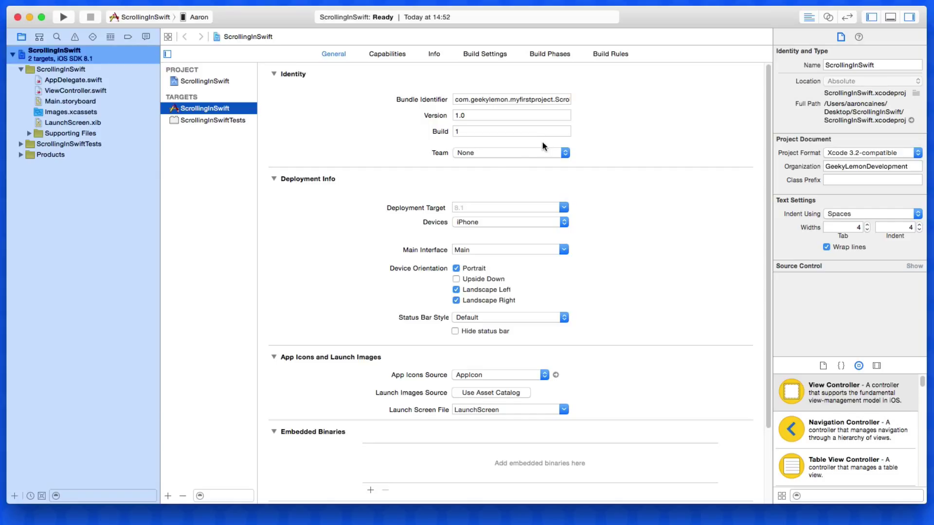
mouse_move(503, 166)
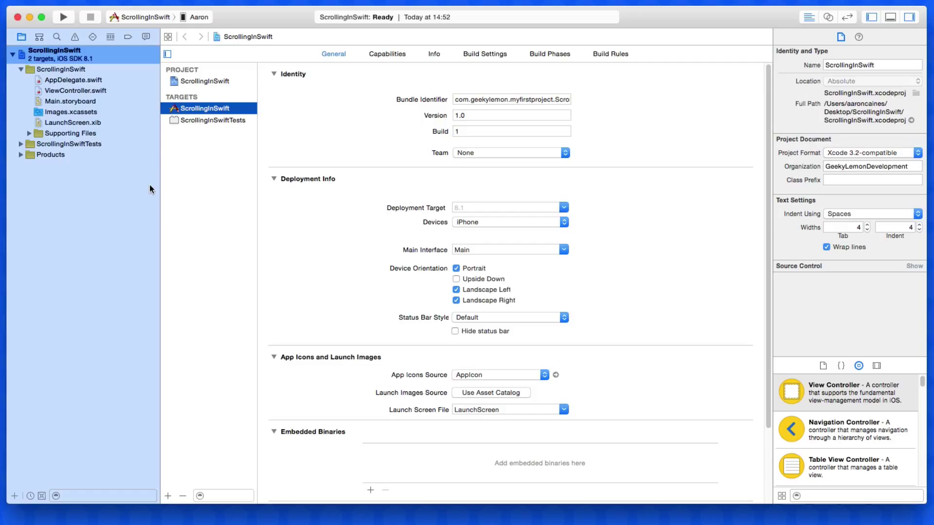
mouse_move(134, 159)
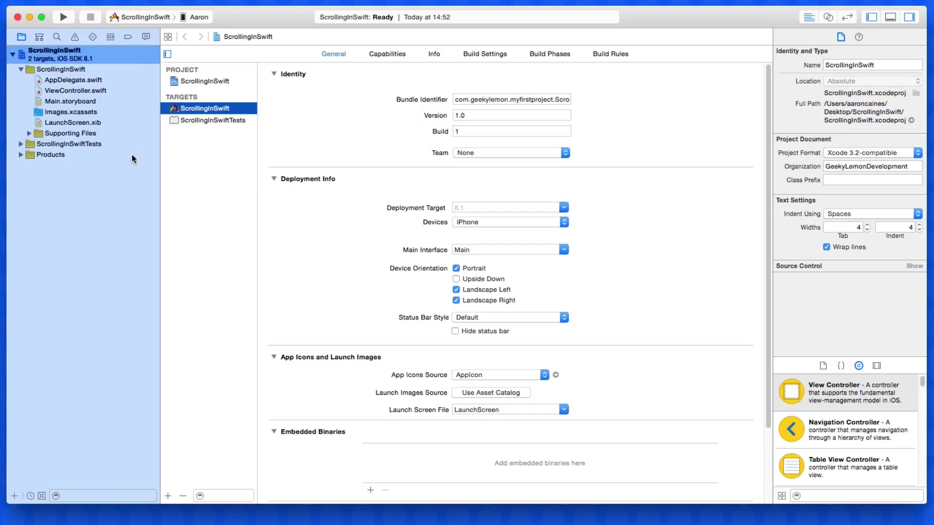
Open Main.storyboard and set the view controller's simulated size to iPhone 4.7-inch.
left_click(70, 101)
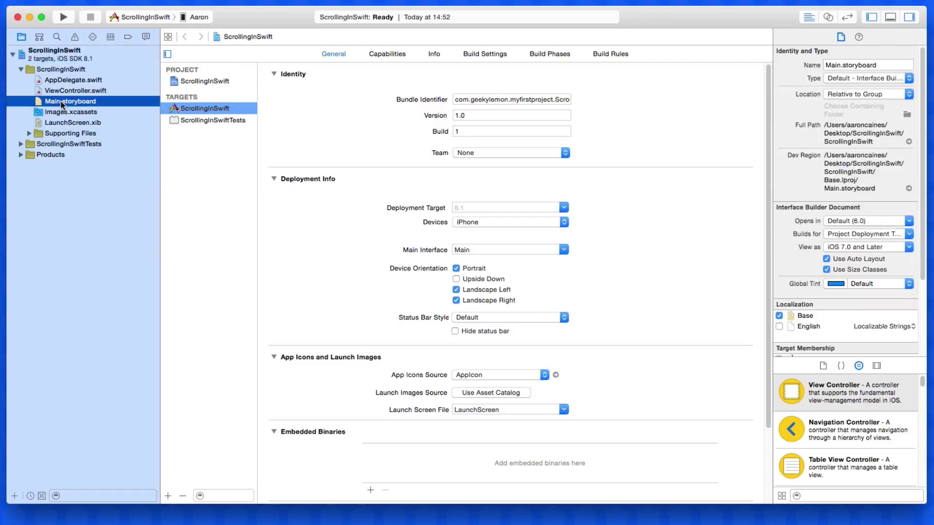
left_click(70, 101)
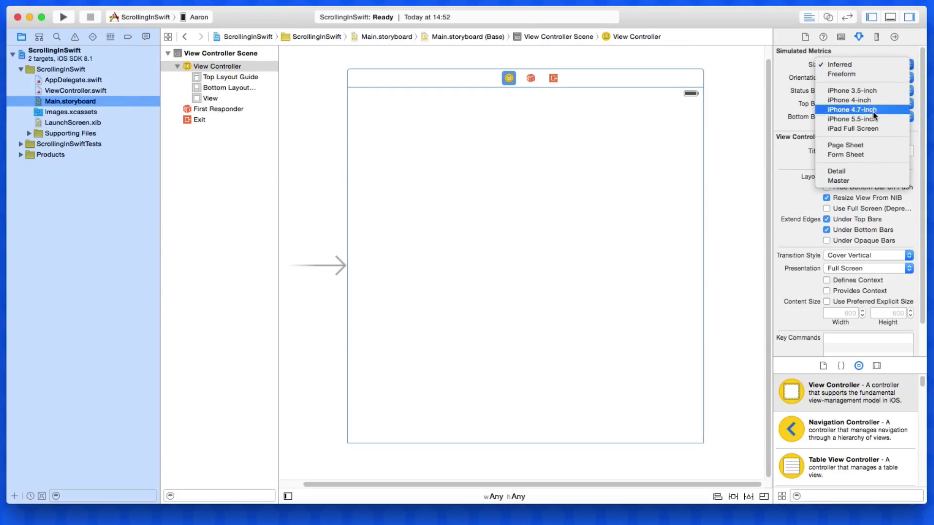
left_click(847, 99)
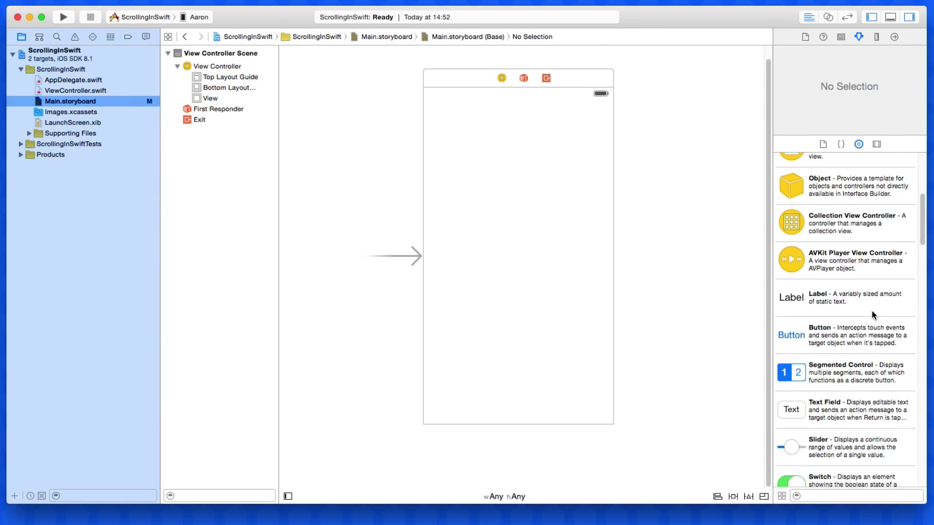
Drag a plain View onto the canvas and add four constraints pinning all its edges.
scroll("down", 3)
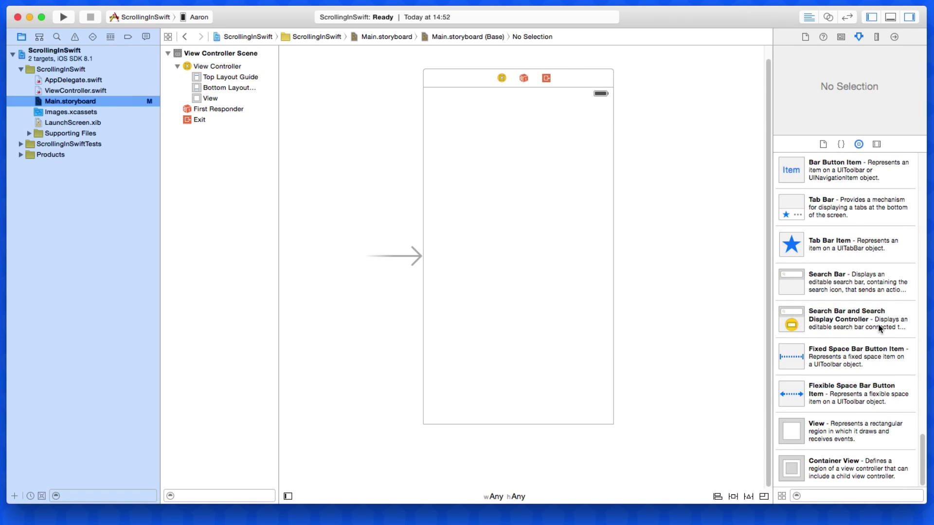
left_click_drag(791, 431, 556, 272)
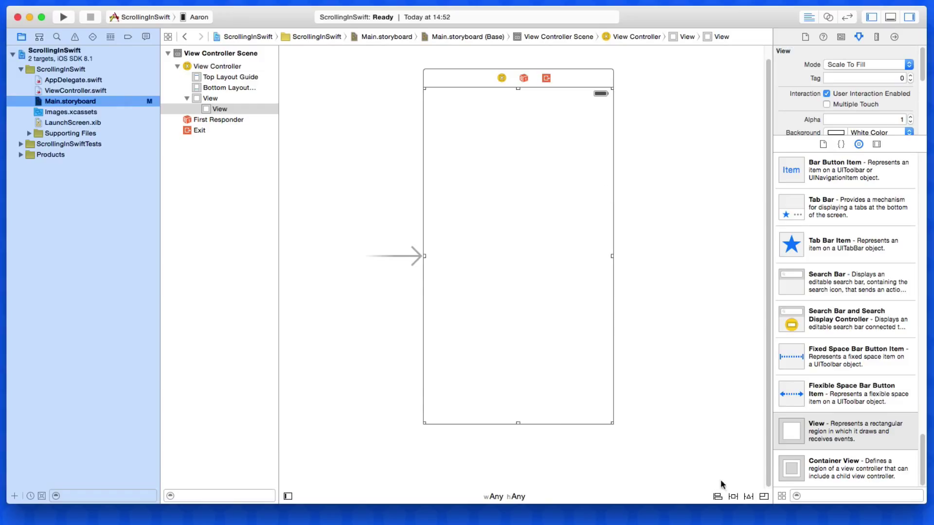
left_click(732, 496)
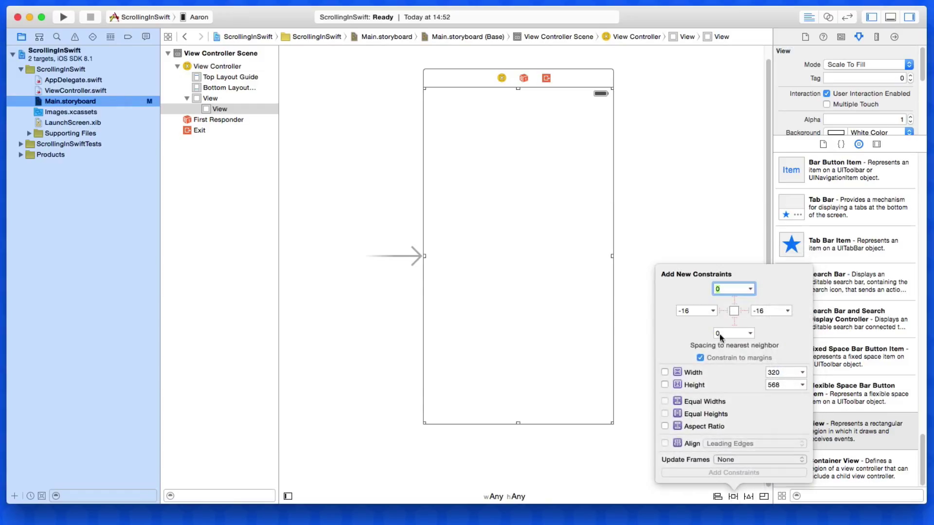
left_click(733, 322)
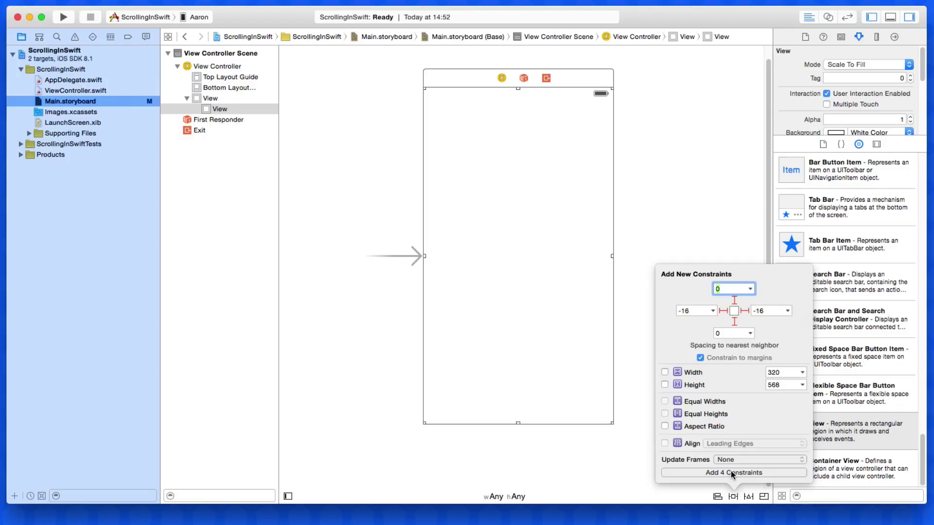
left_click(734, 473)
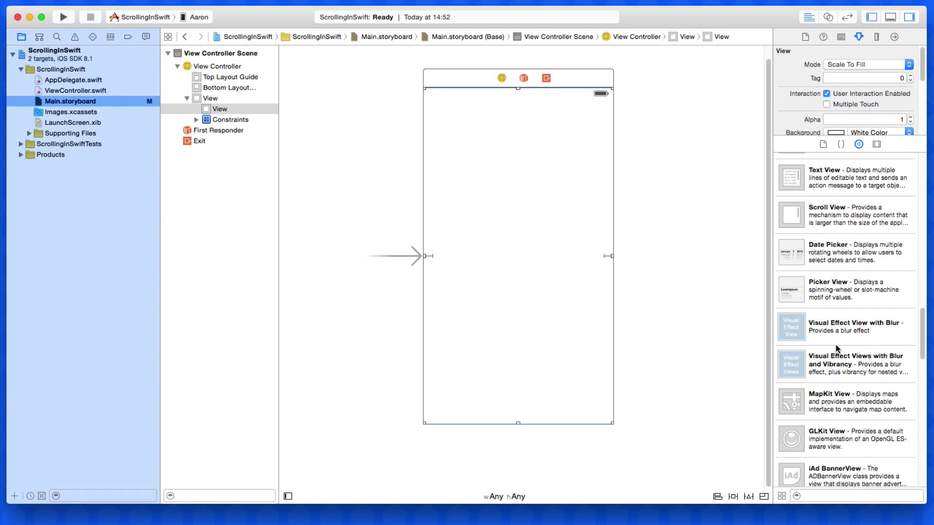
Drop a Scroll View into the inner view and reset it to the suggested constraints.
left_click_drag(790, 214, 473, 223)
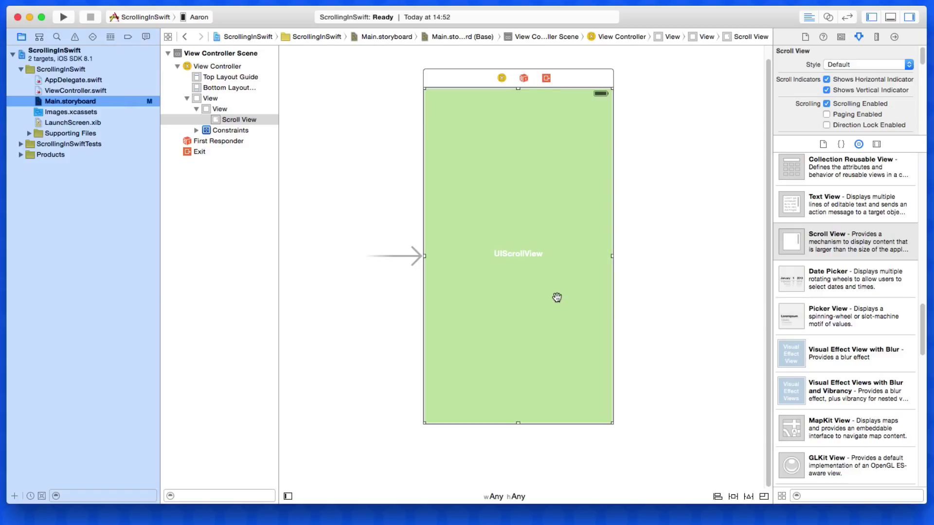
mouse_move(702, 489)
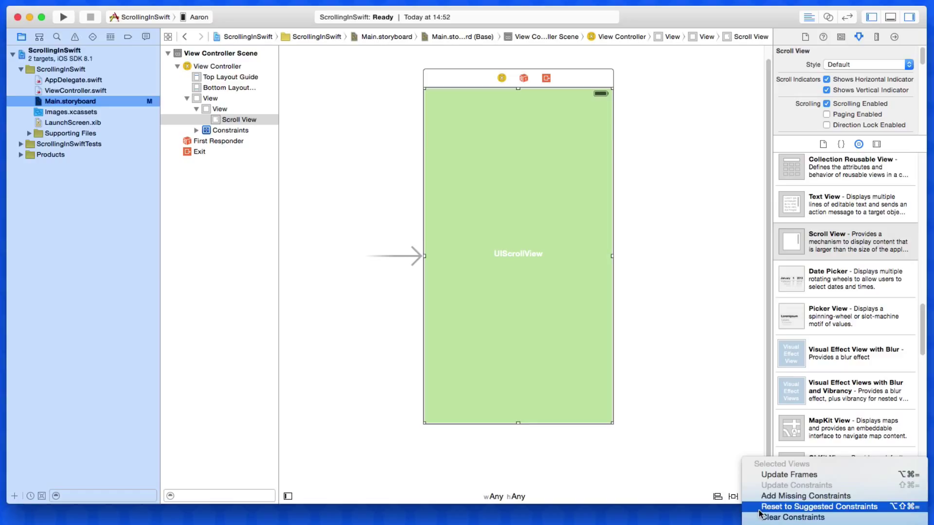
left_click(818, 507)
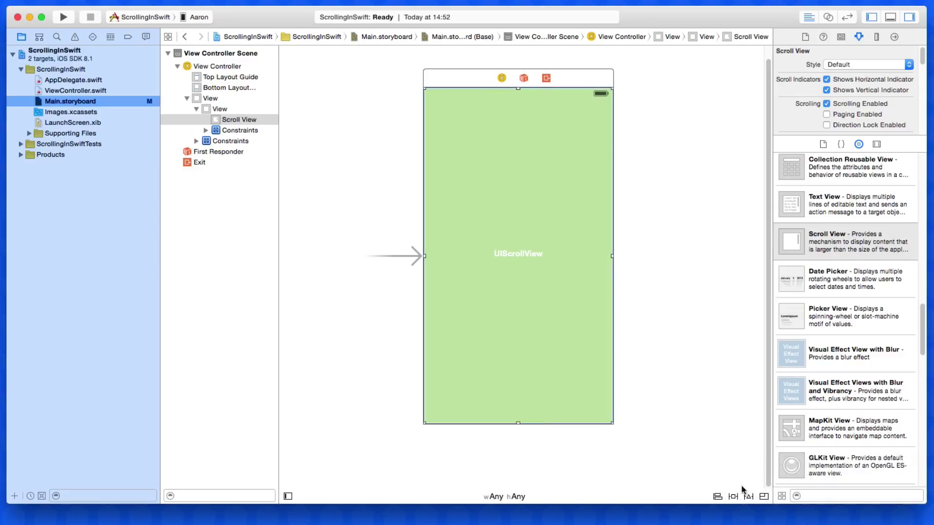
mouse_move(731, 279)
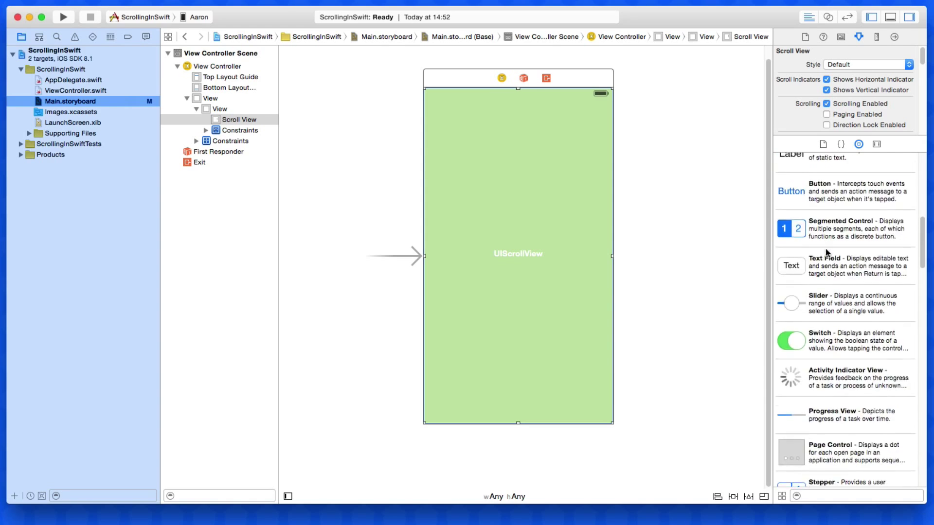
Place a Label in the scroll view with centred text and constraints, then show the Assistant Editor.
left_click_drag(790, 154, 481, 229)
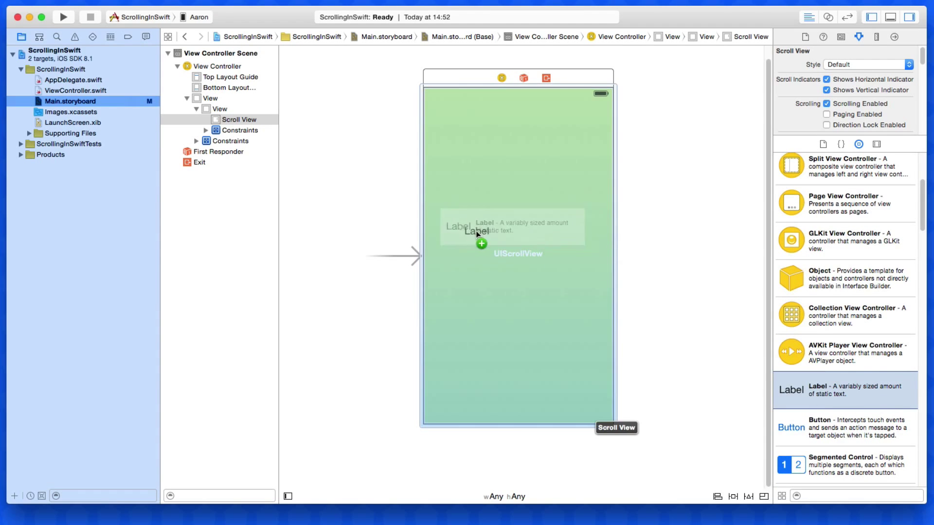
left_click_drag(789, 390, 443, 256)
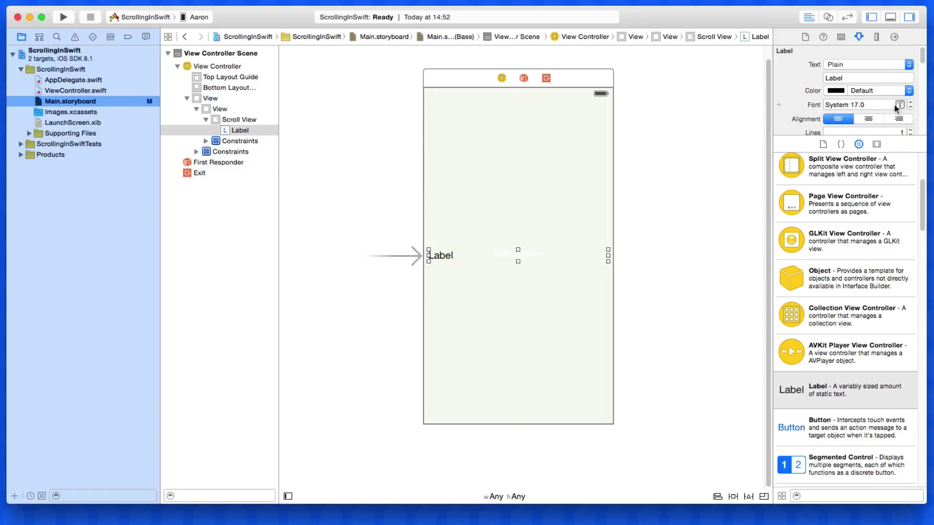
left_click(868, 119)
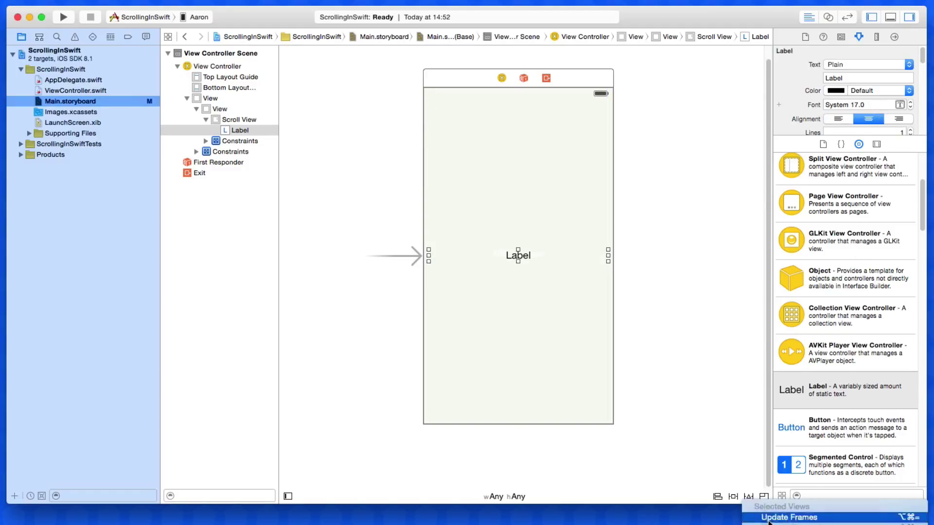
left_click(789, 517)
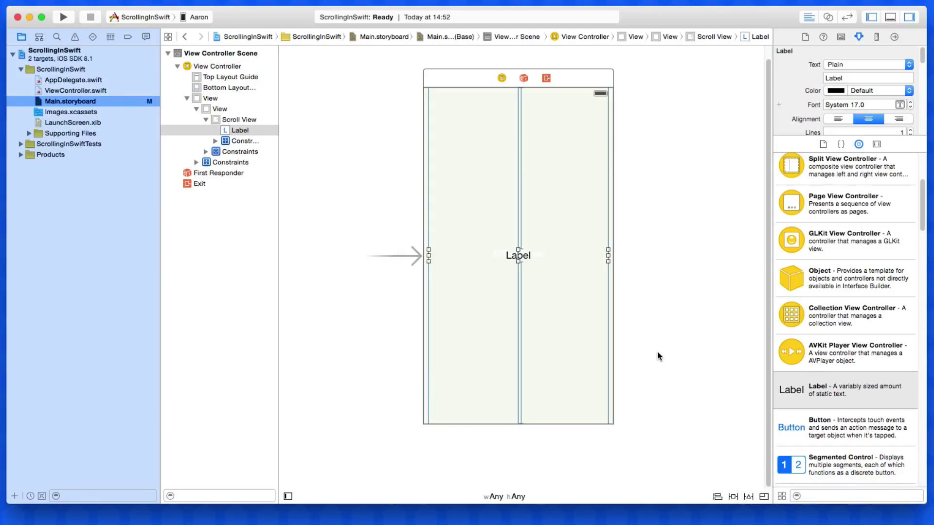
left_click(680, 293)
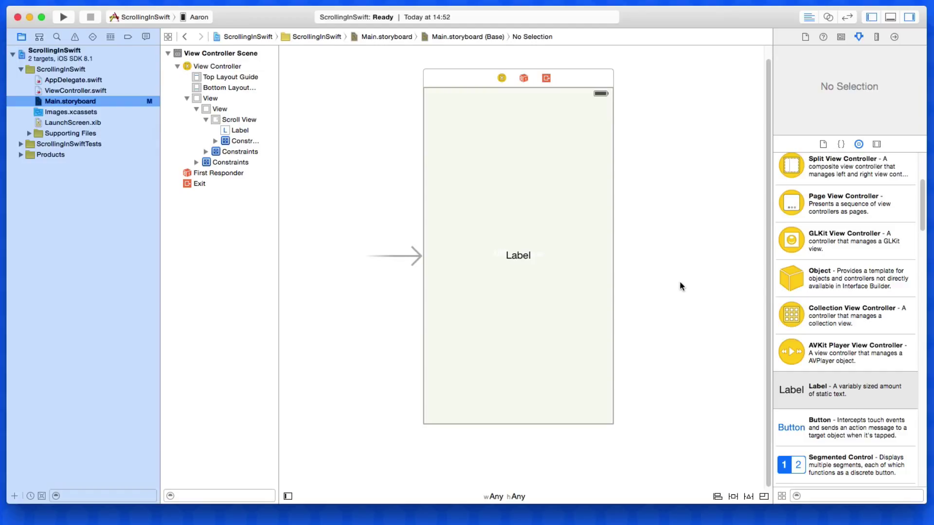
mouse_move(798, 183)
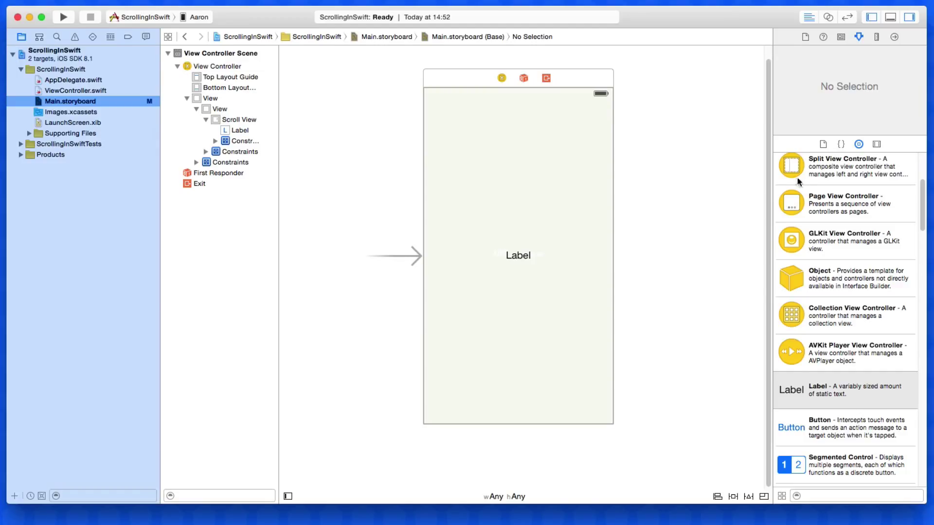
left_click(421, 78)
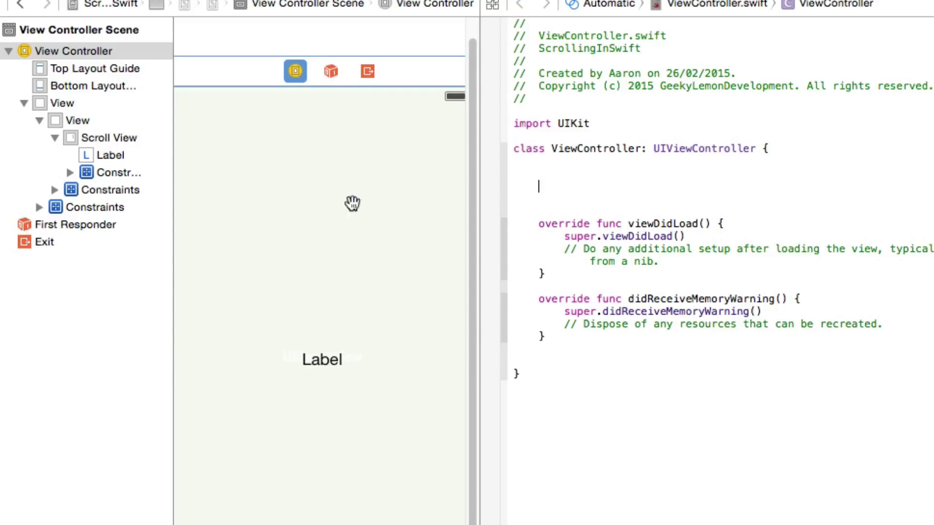
Control-drag the scroll view into ViewController.swift as the Scroller outlet and open the file.
left_click(109, 137)
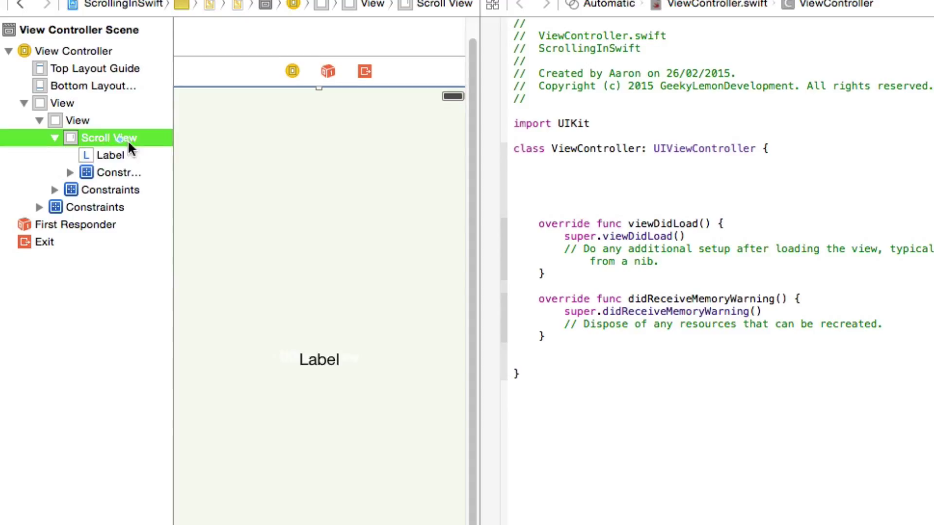
left_click_drag(119, 137, 553, 180)
type("Scr")
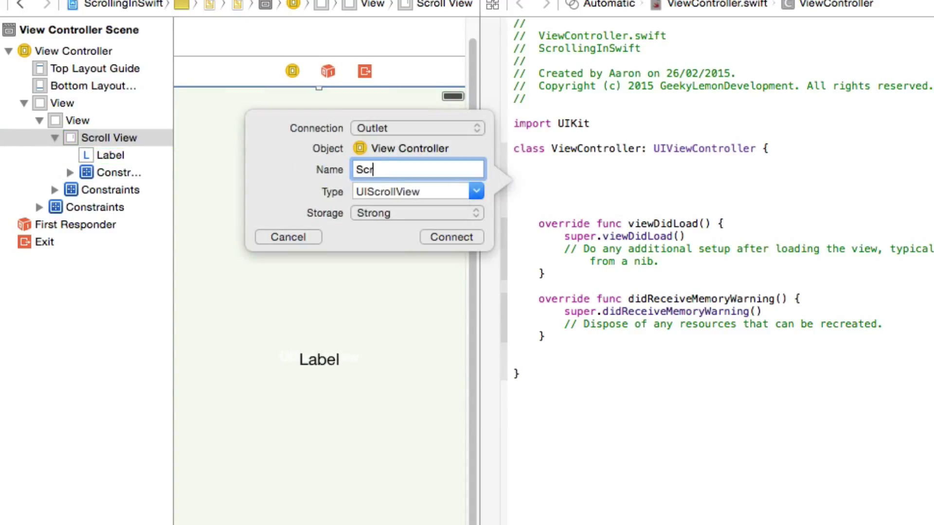
left_click(450, 236)
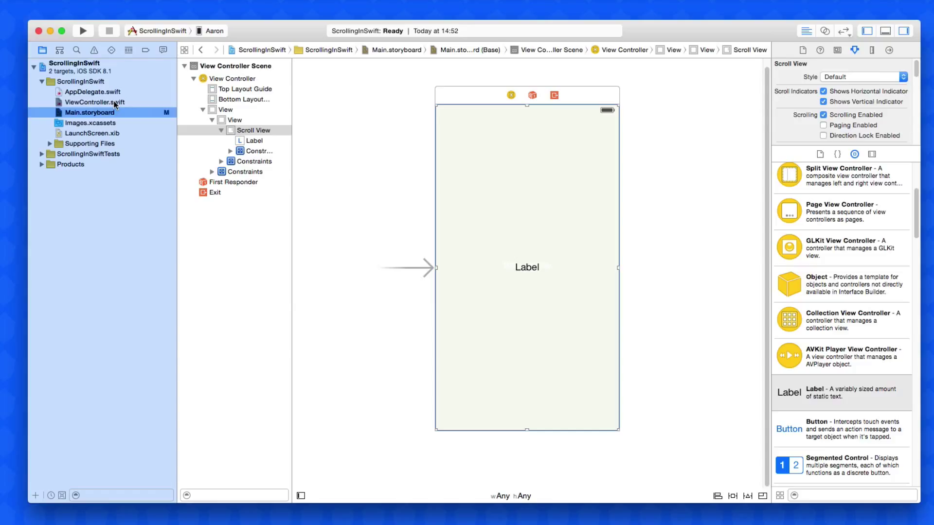
left_click(89, 102)
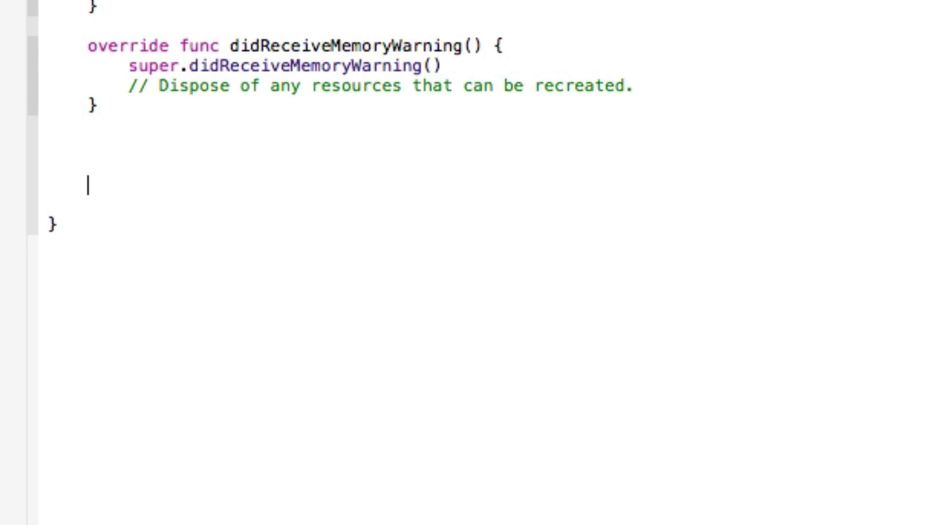
Add a viewWillLayoutSubviews override that calls super.viewWillLayoutSubviews().
type("viewWillLayoutSubviews() {")
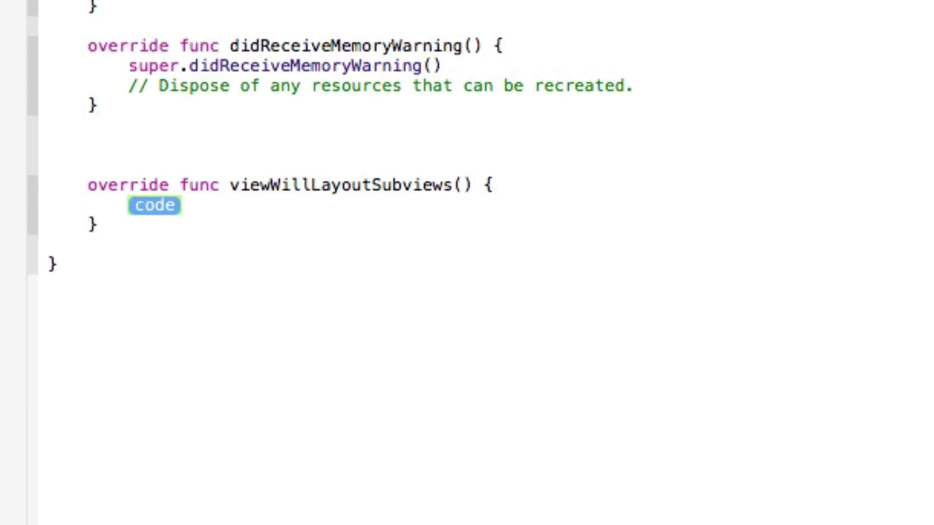
type("sup")
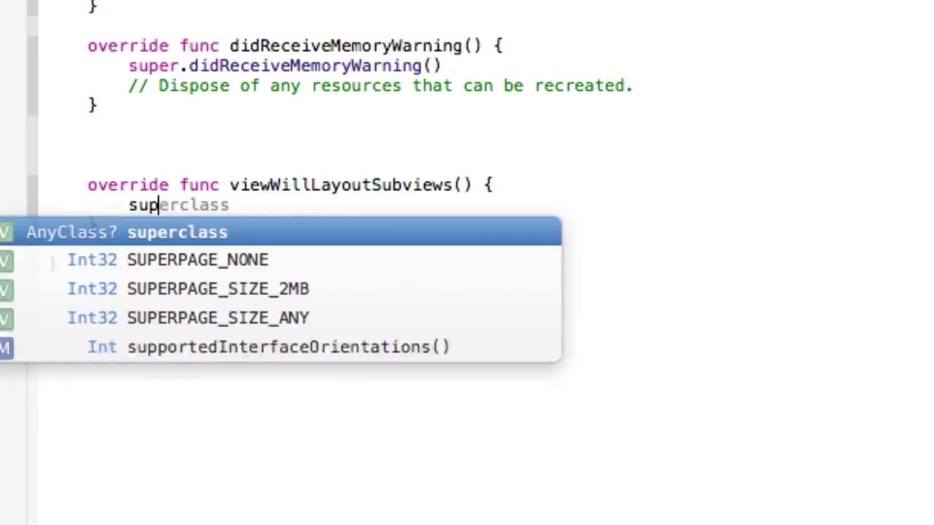
type(".viewWillLayoutSubviews(")
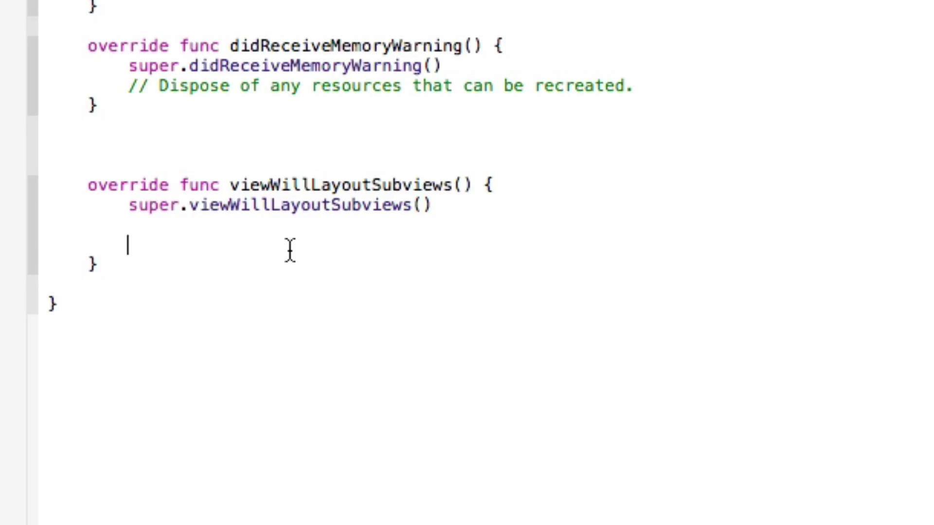
Write self.Scroller.frame = self.view.bounds inside viewWillLayoutSubviews.
type("self.view")
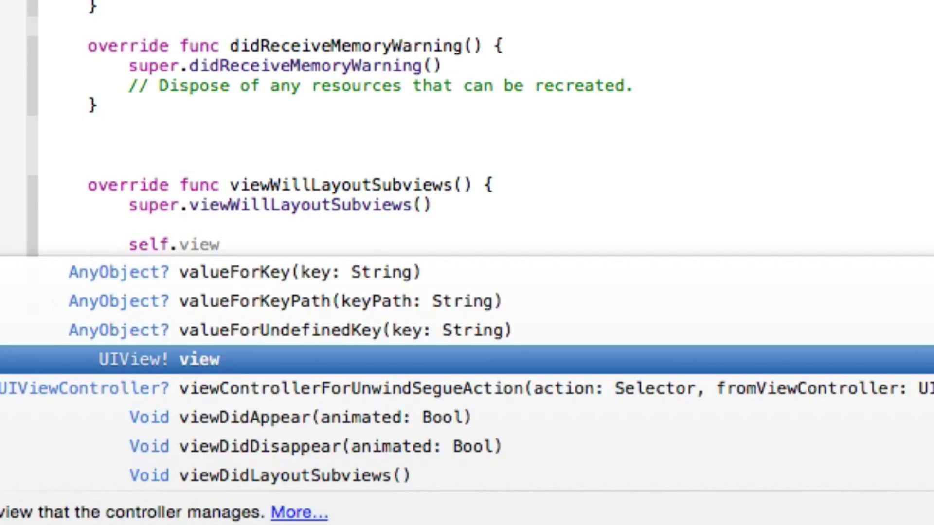
type("Scroller")
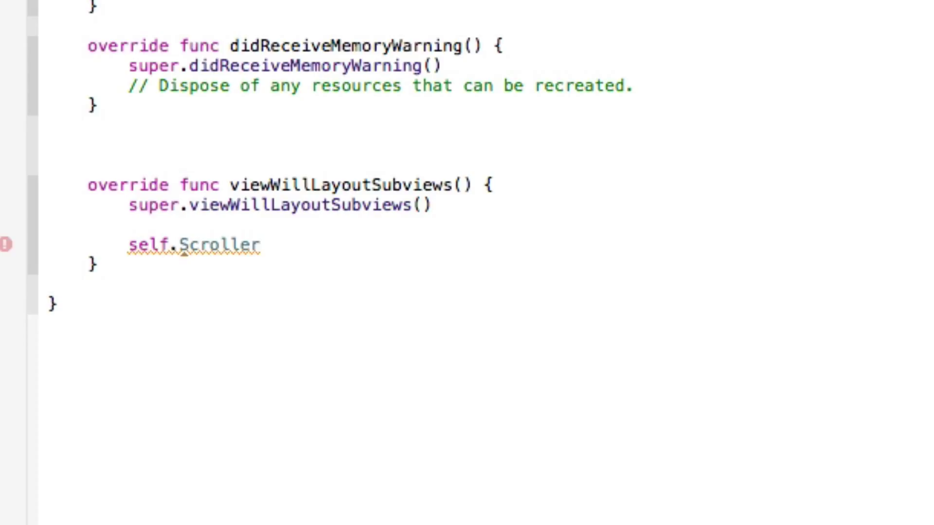
type(".frame = self.")
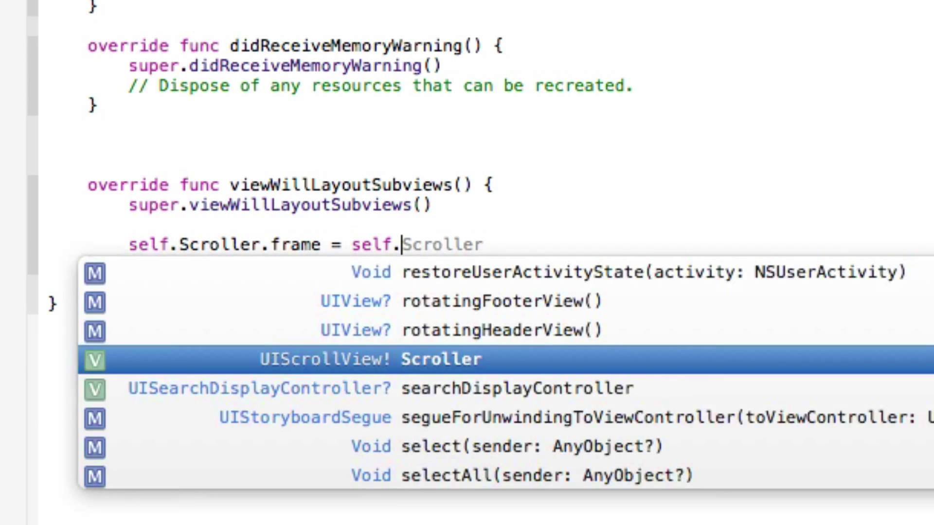
type("view.")
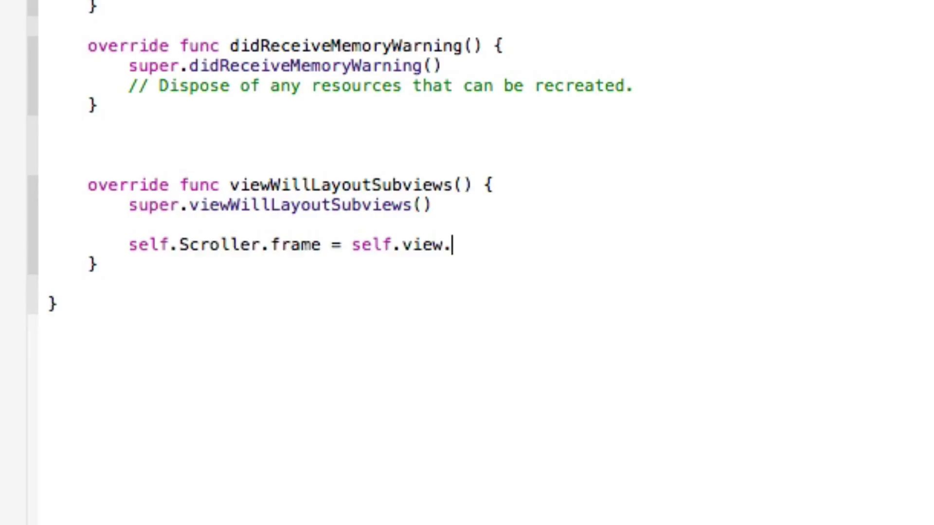
type("bounds")
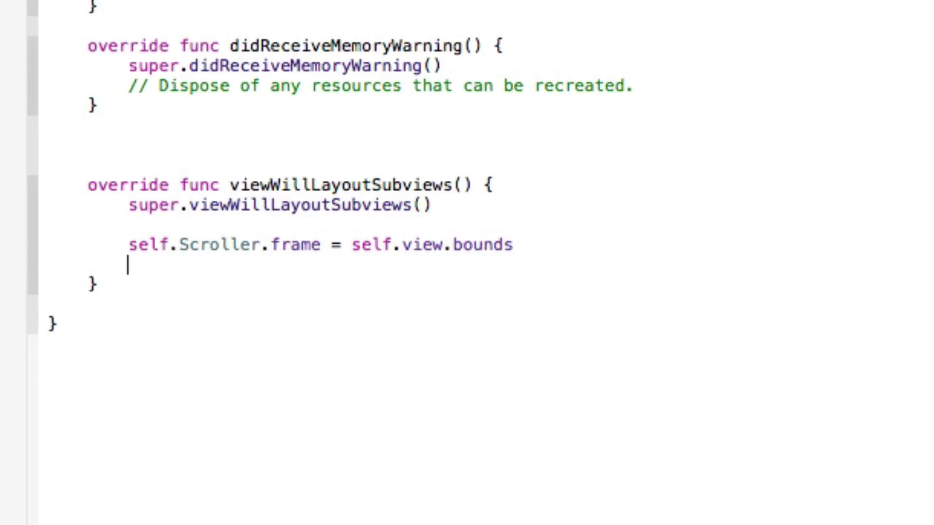
type("self")
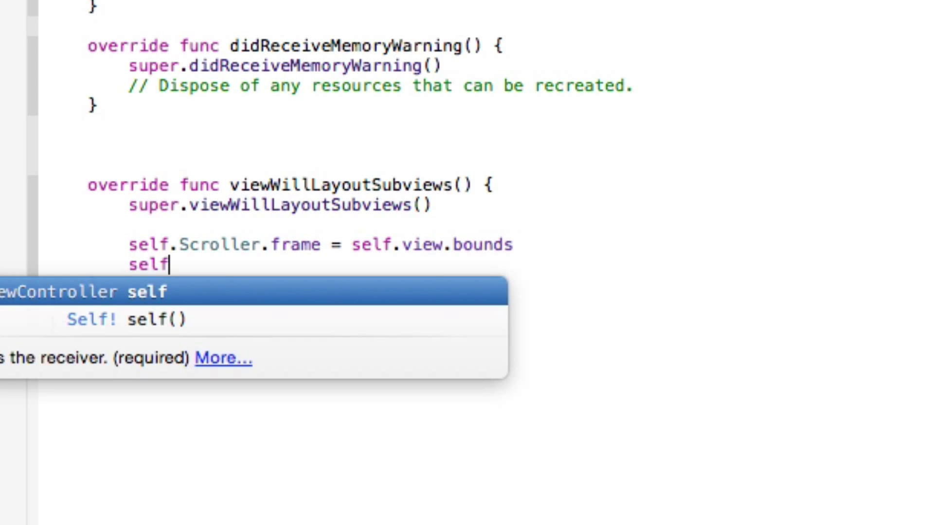
type(".view")
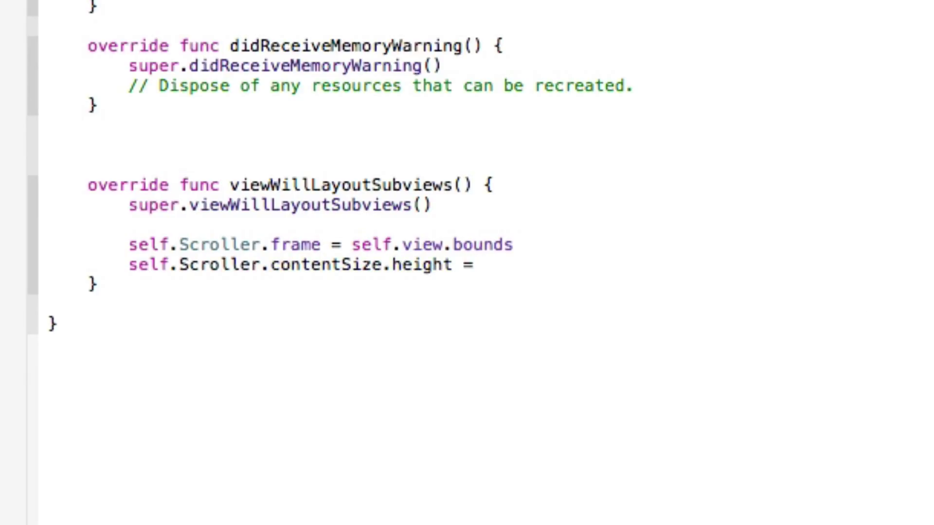
Set the Scroller's contentSize height to 400 and width to 0.
type("400")
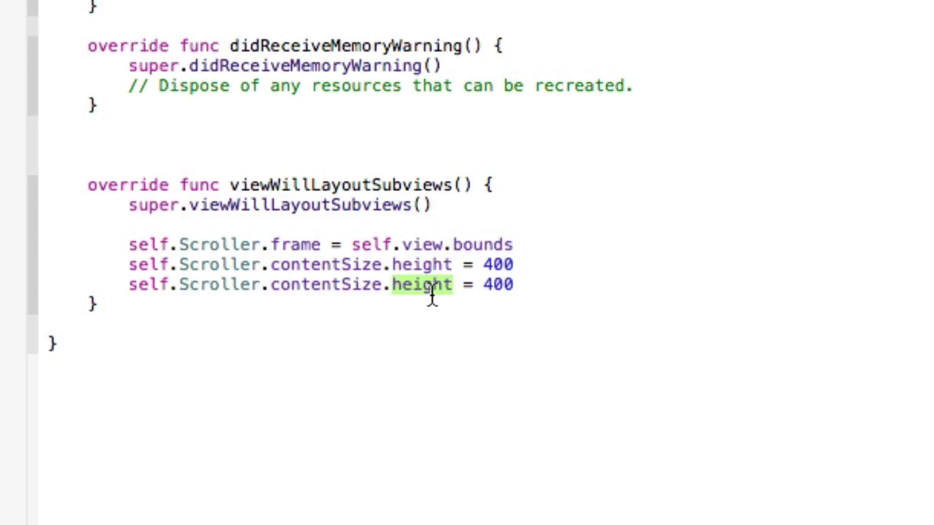
type("width")
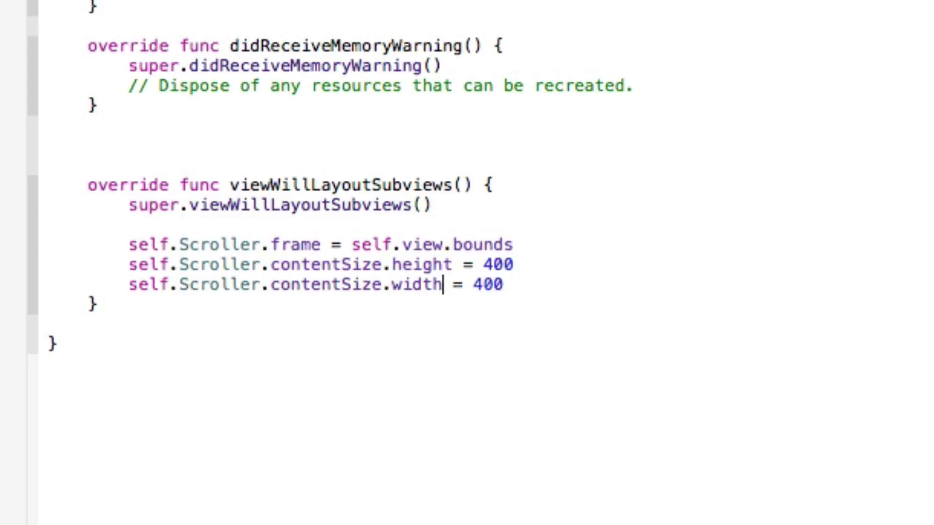
double_click(482, 284)
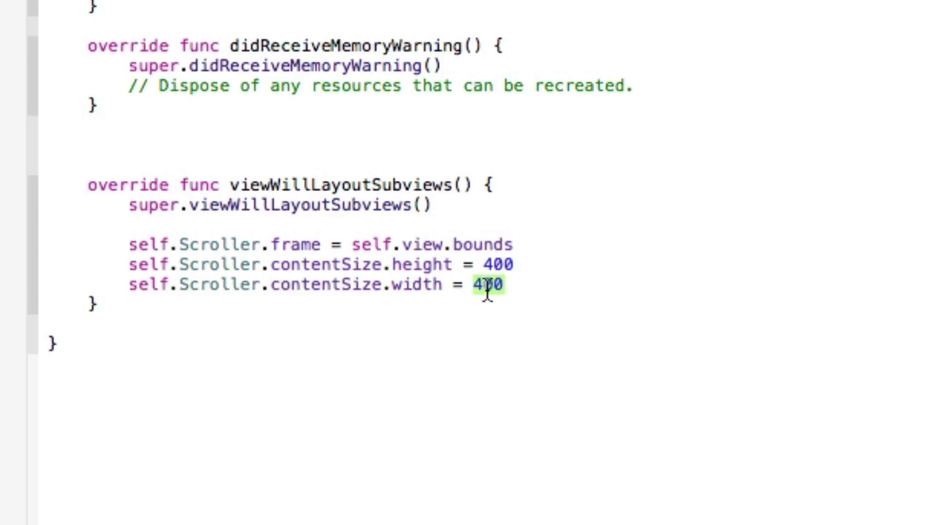
type("0")
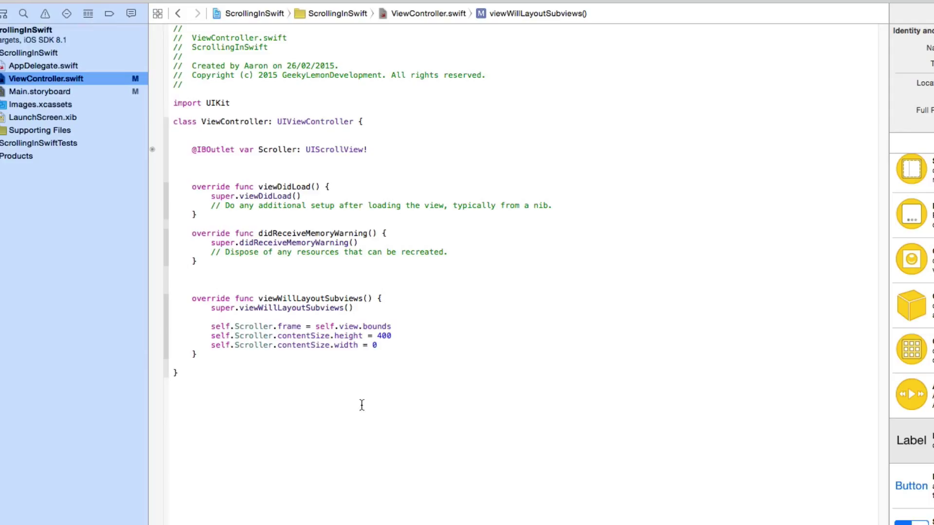
mouse_move(572, 206)
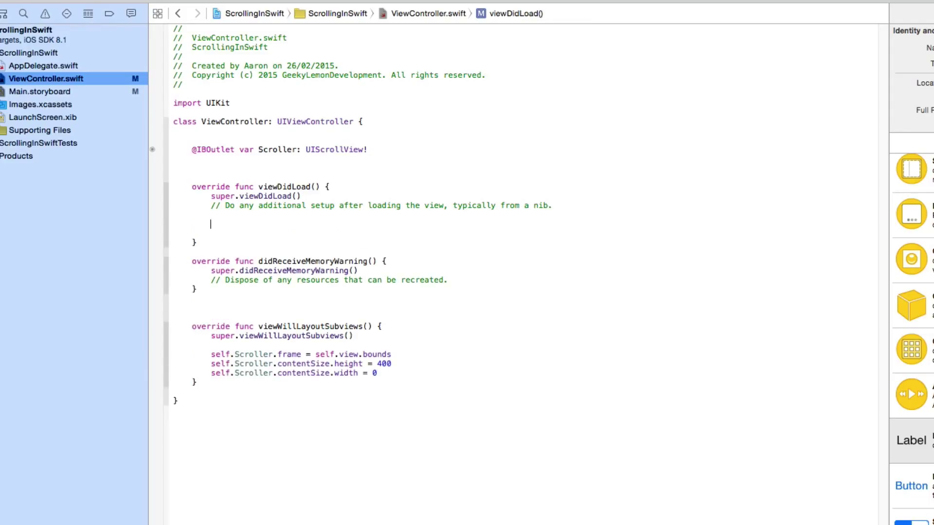
In viewDidLoad set Scroller.contentInset = UIEdgeInsetsMake(0, 0, 400, 0).
key("Backspace")
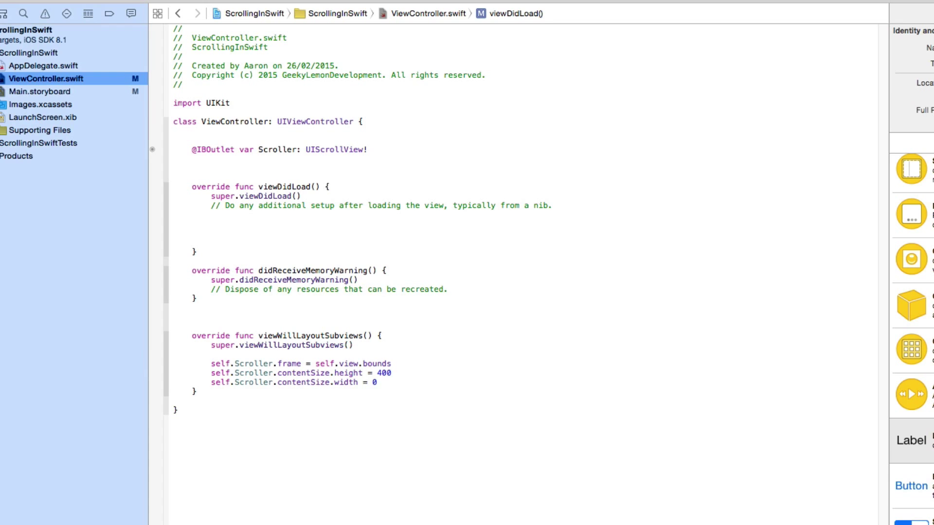
type("scroo")
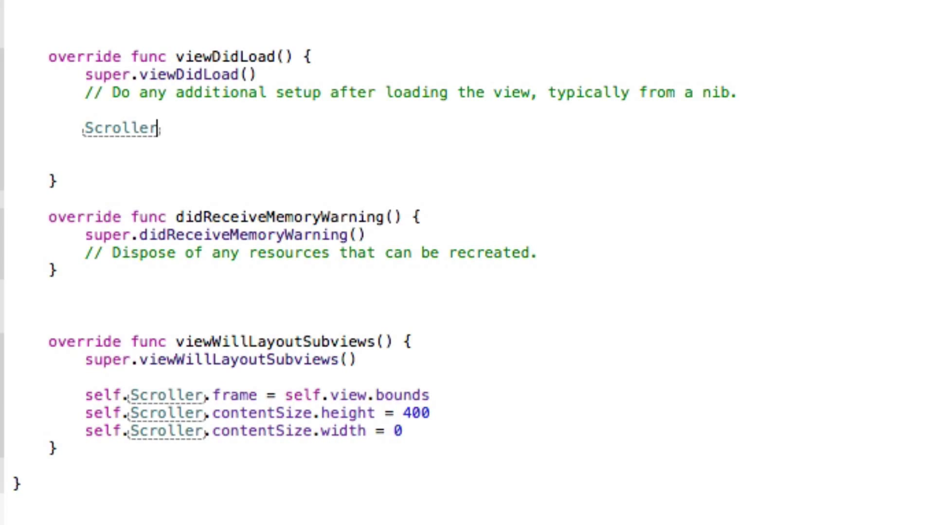
type(".cone")
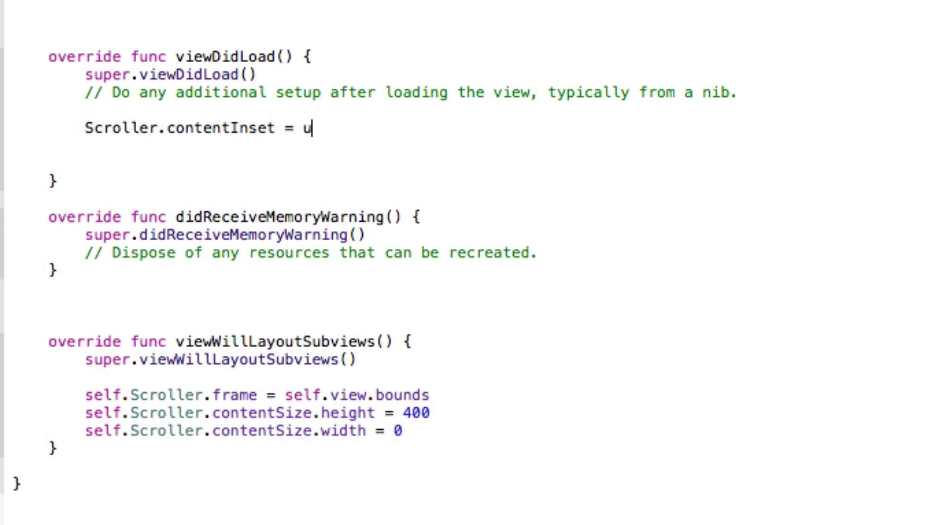
type("UIEdgeInsetsMake(top: CGFloat, left: CGFloat, bottom: CGFloat, ri")
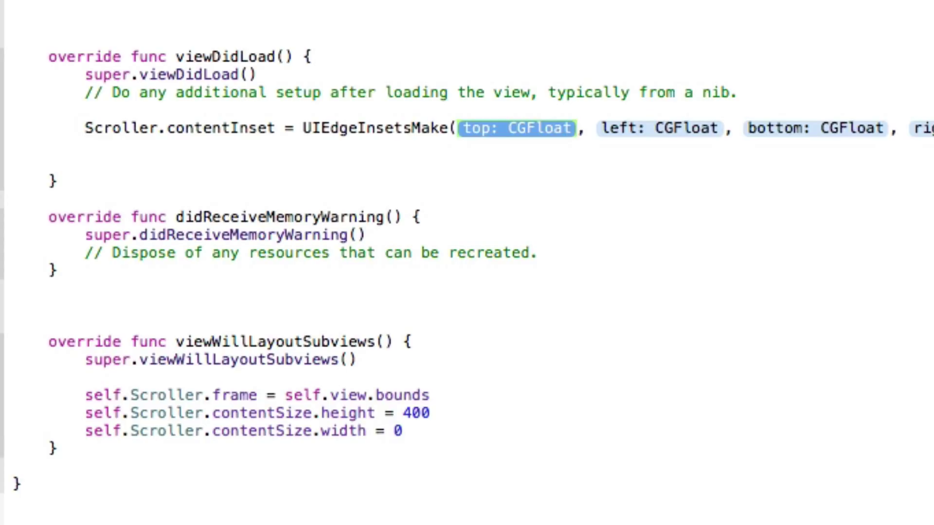
type("0")
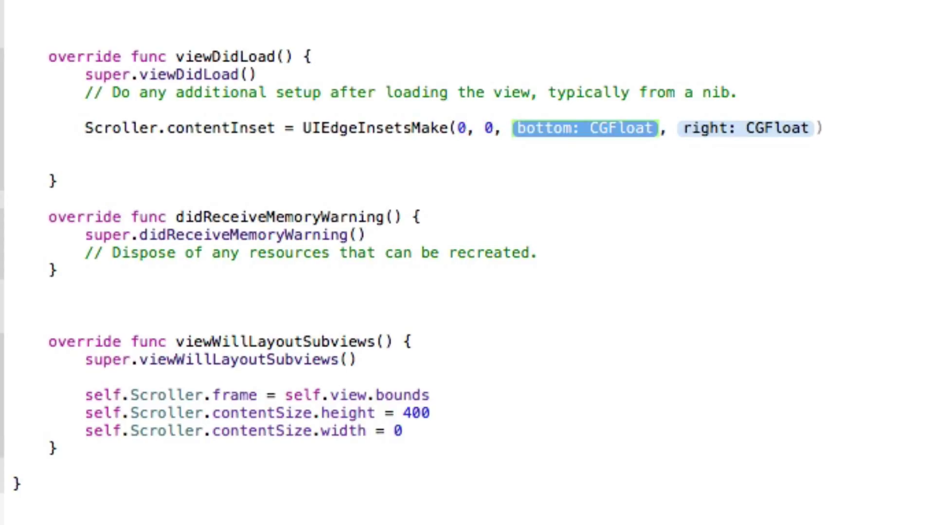
type("4")
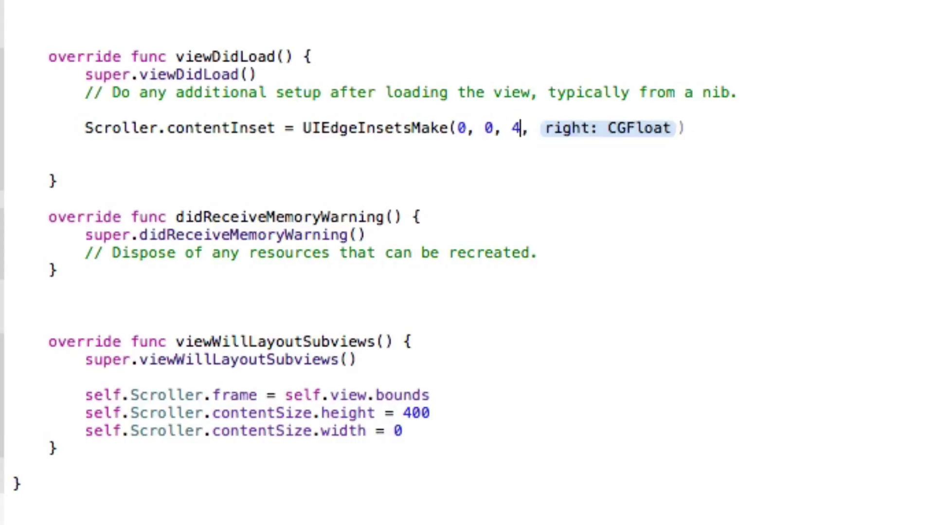
type("00")
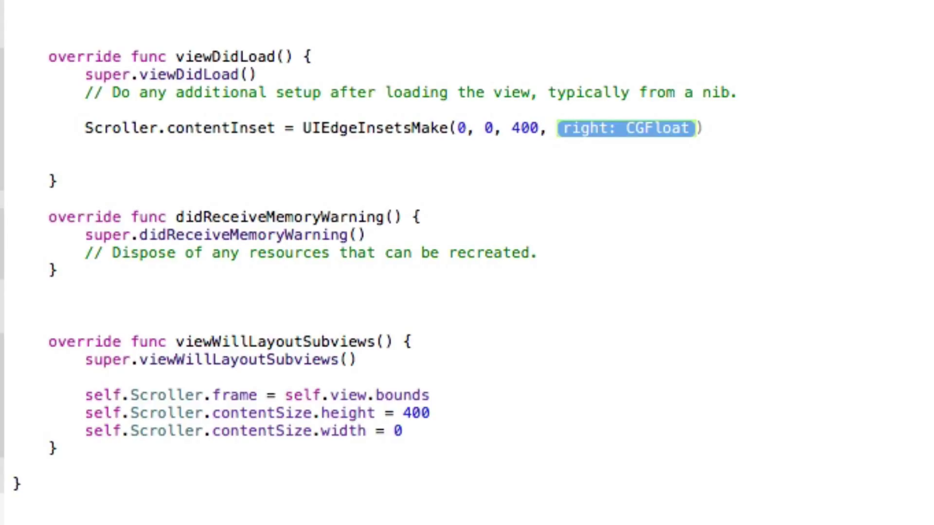
type("0")
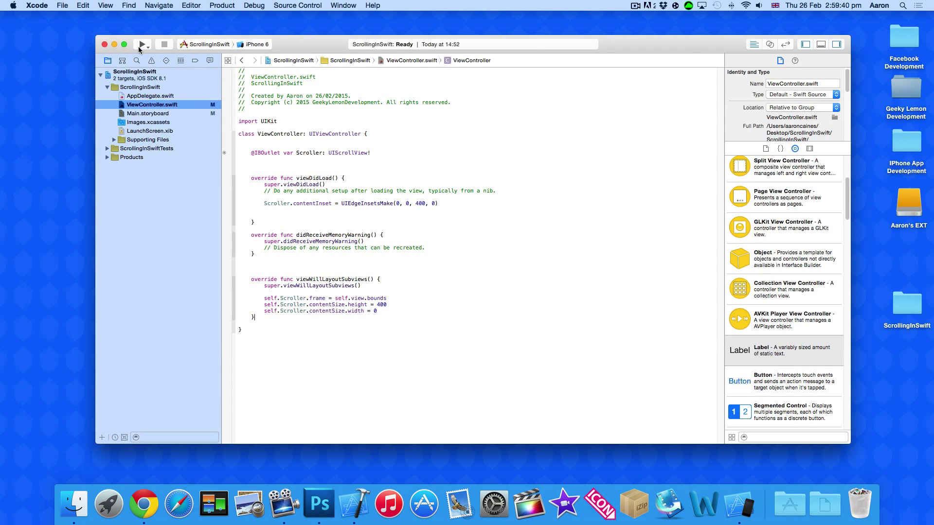
Build and run the app on the iPhone 6 simulator.
left_click(141, 43)
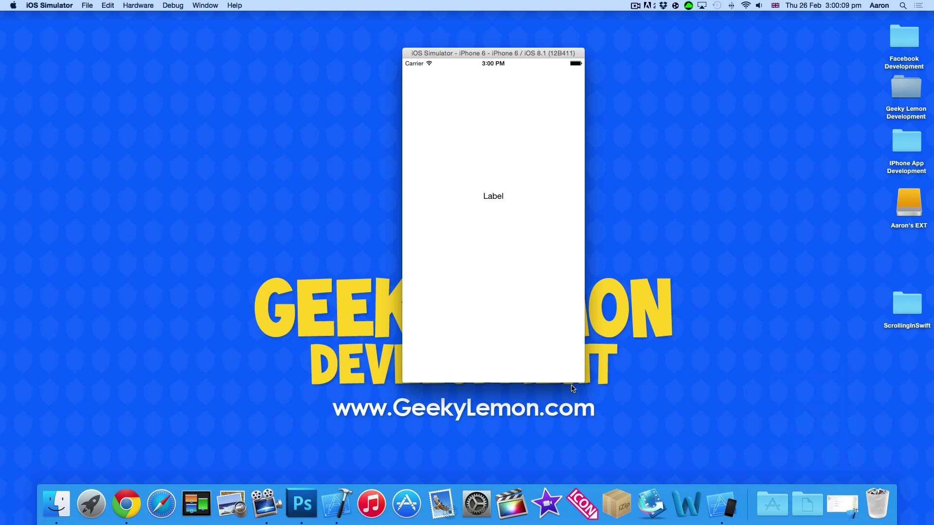
mouse_move(471, 264)
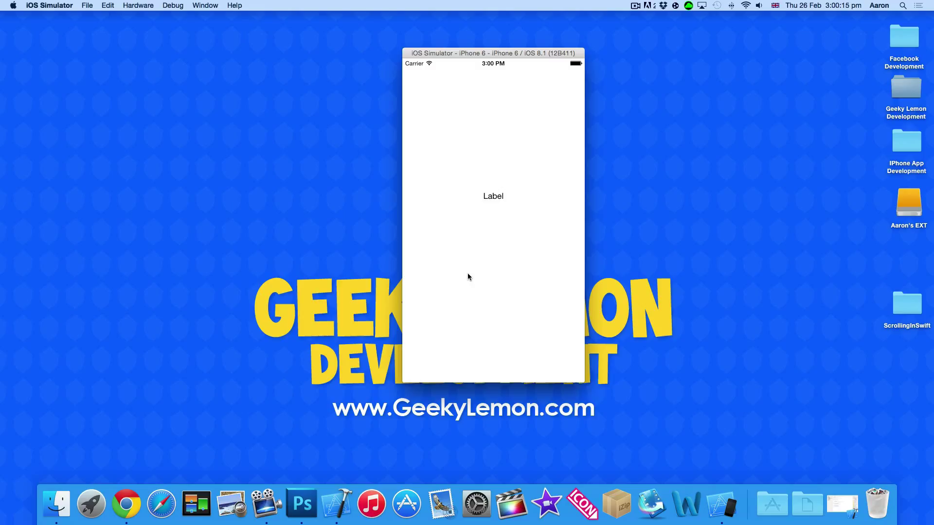
mouse_move(518, 286)
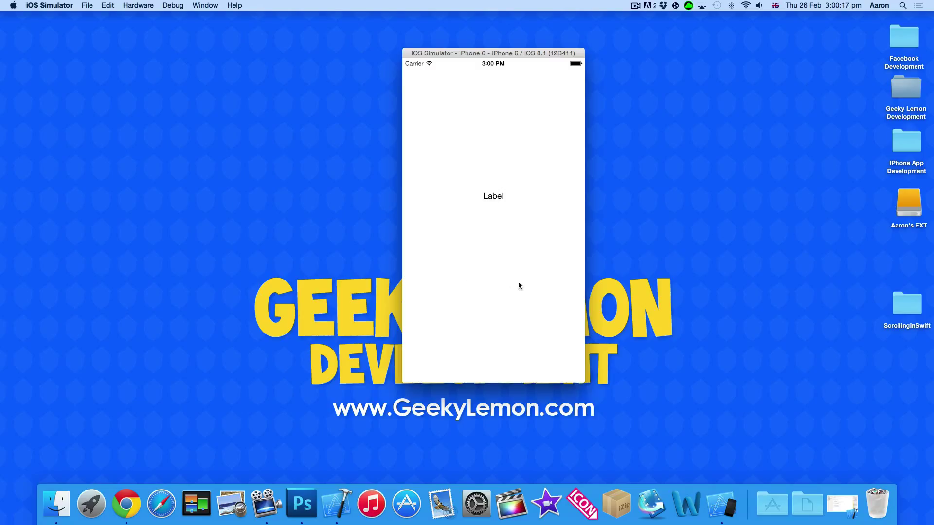